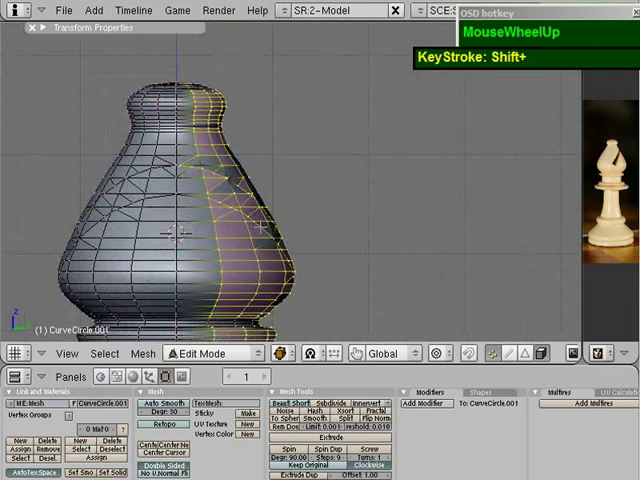
Delete the selected half of the bishop's vertices via the X erase menu, leaving one half.
scroll("down", 3)
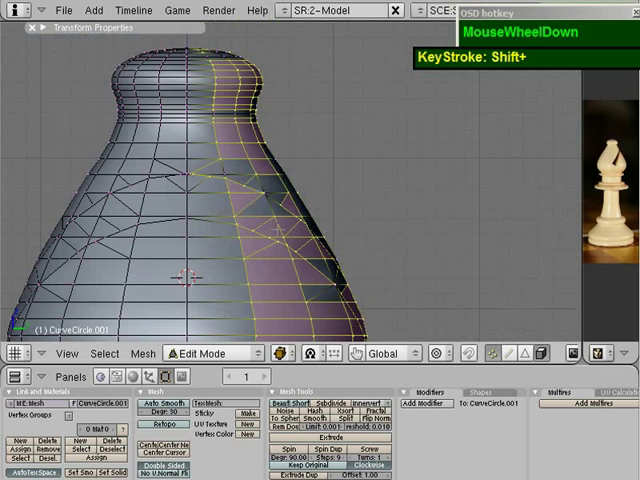
key("x")
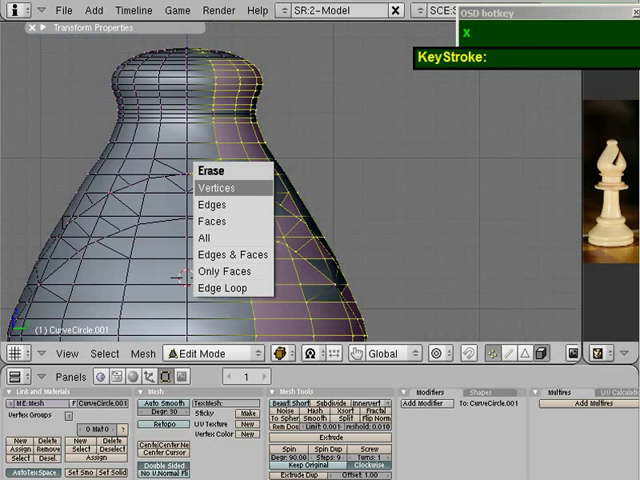
left_click(212, 188)
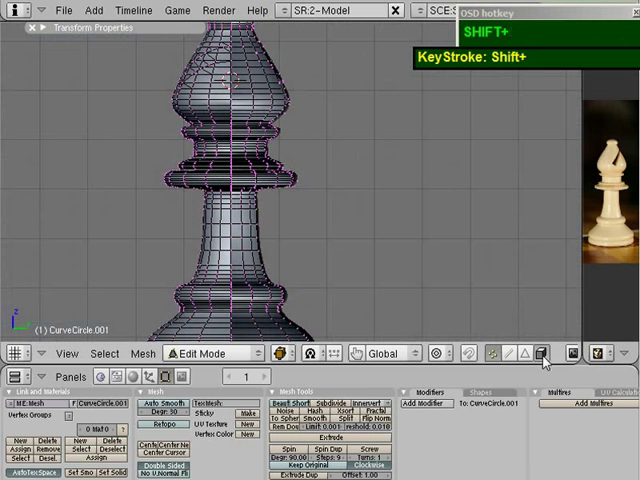
scroll("up", 3)
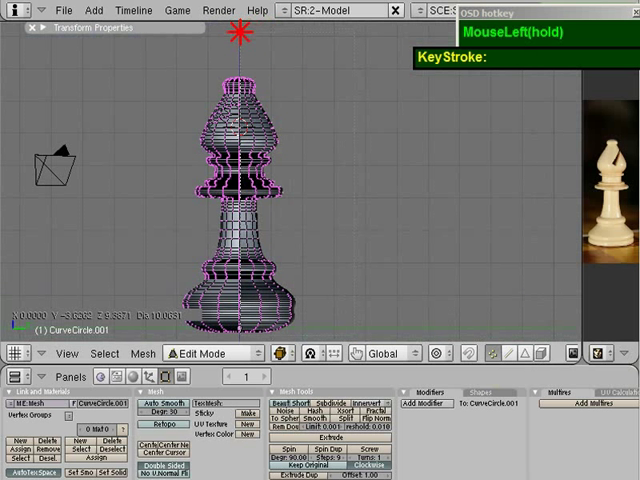
key("x")
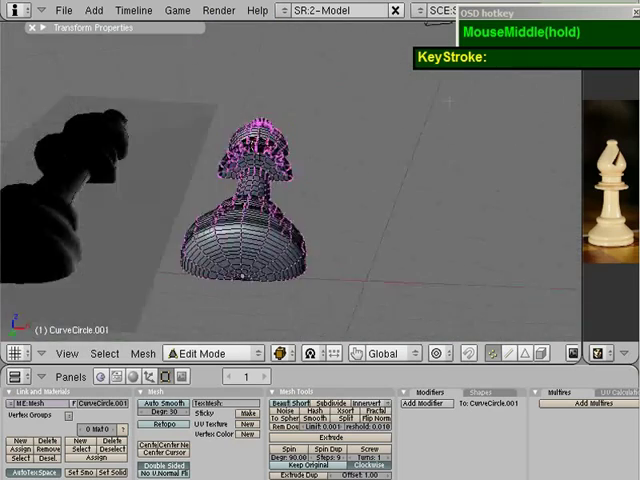
scroll("up", 3)
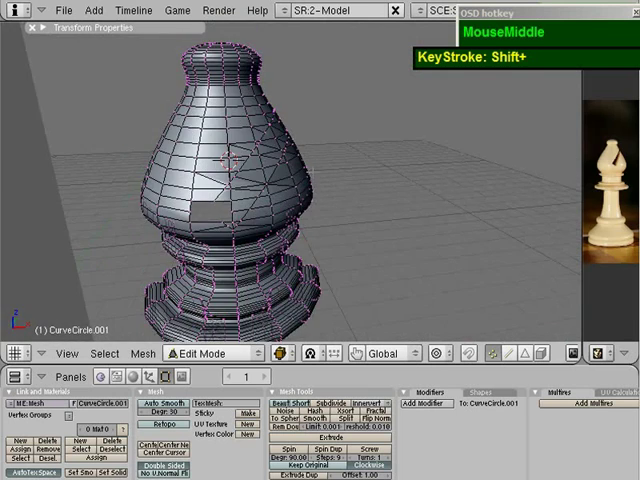
scroll("up", 3)
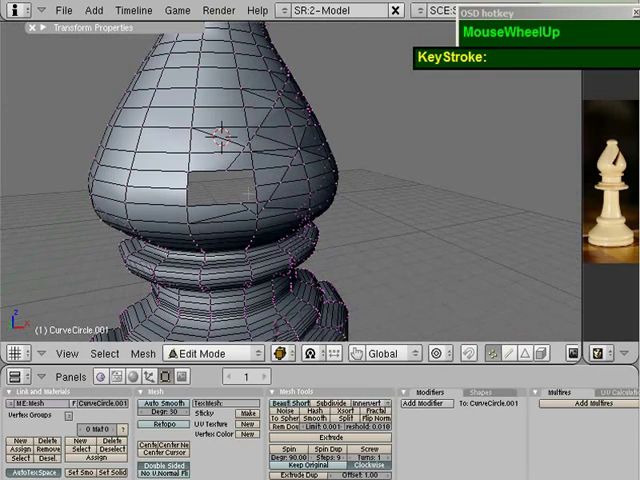
key("ctrl+z")
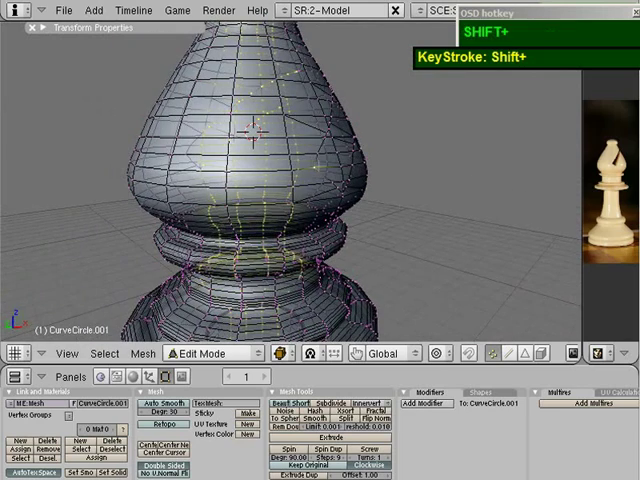
scroll("down", 3)
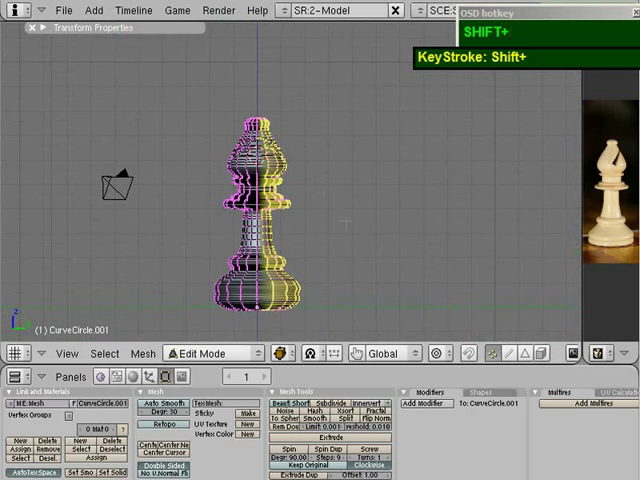
key("b")
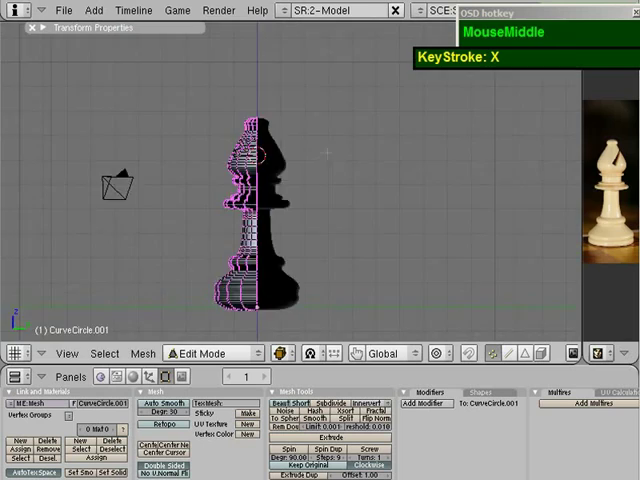
scroll("up", 3)
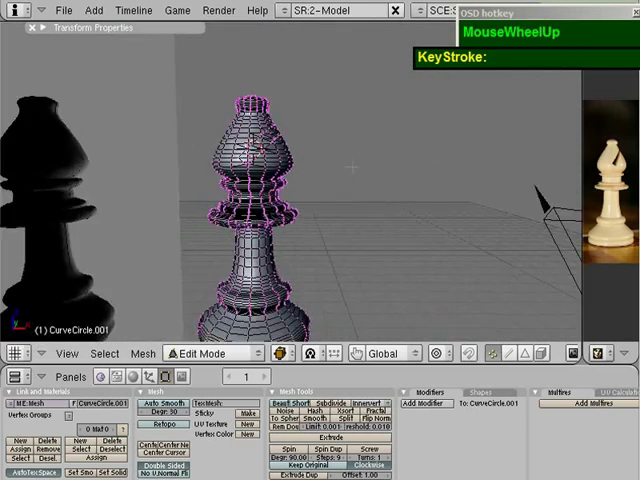
Switch to face selection and mark a diagonal strip of faces across the bishop's head.
scroll("down", 3)
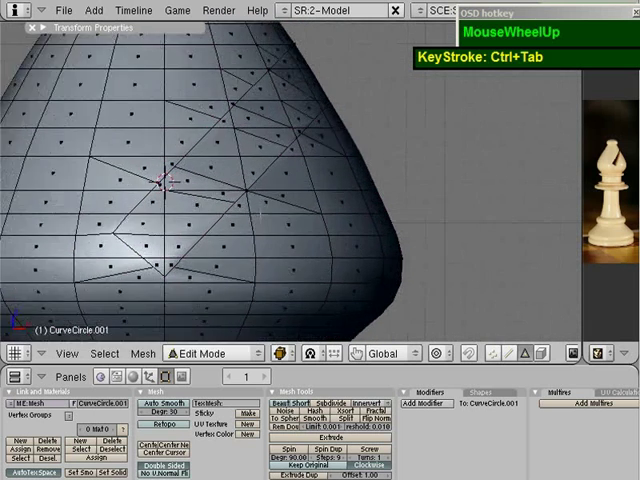
scroll("down", 3)
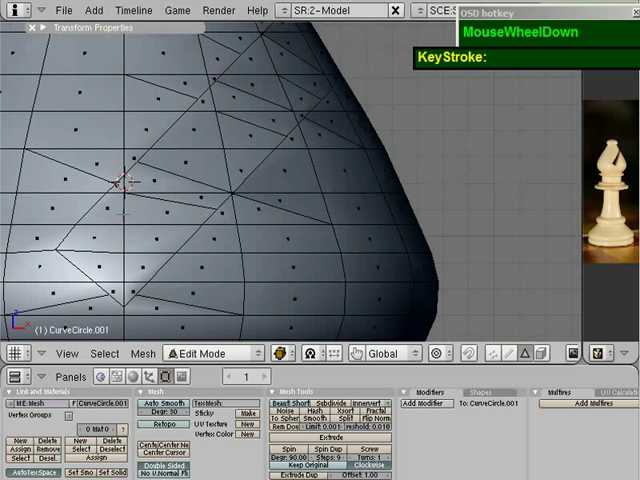
key("b")
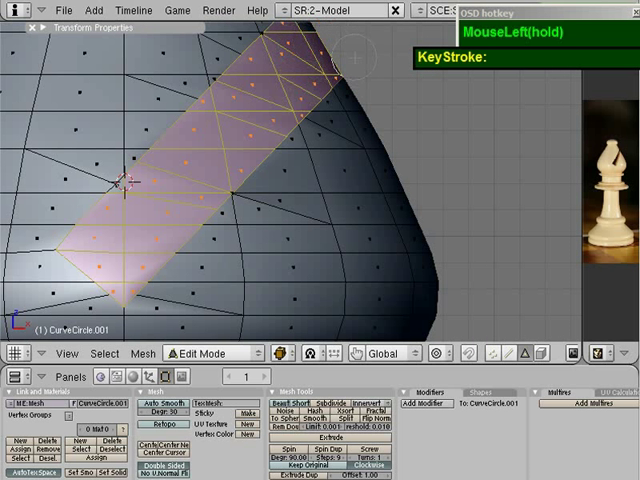
scroll("up", 3)
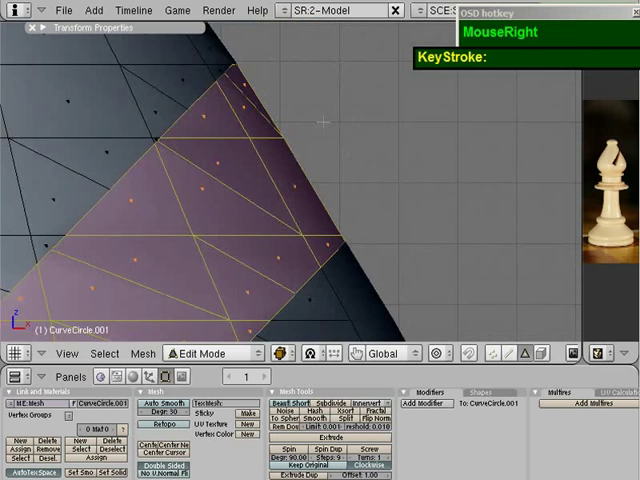
scroll("down", 3)
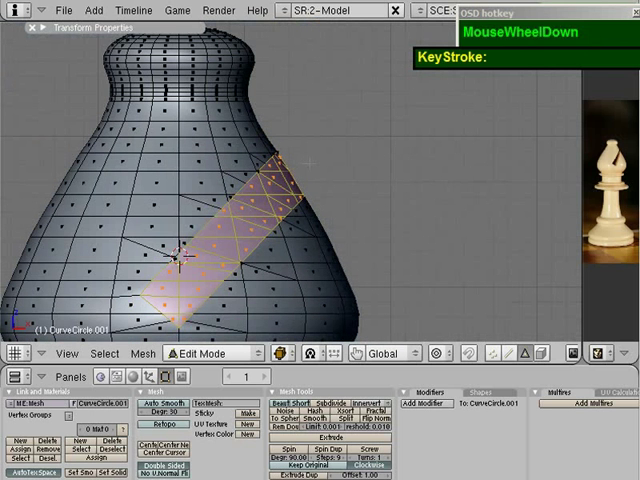
Delete the marked diagonal faces to cut a slanted slot through the head, then bring up Select Mode.
key("x")
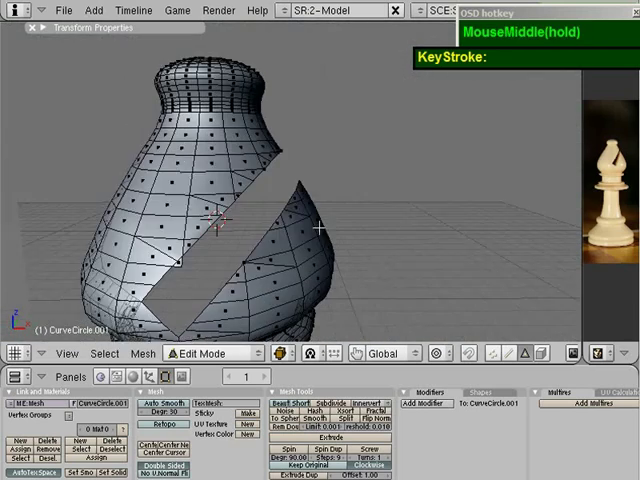
key("ctrl+Tab")
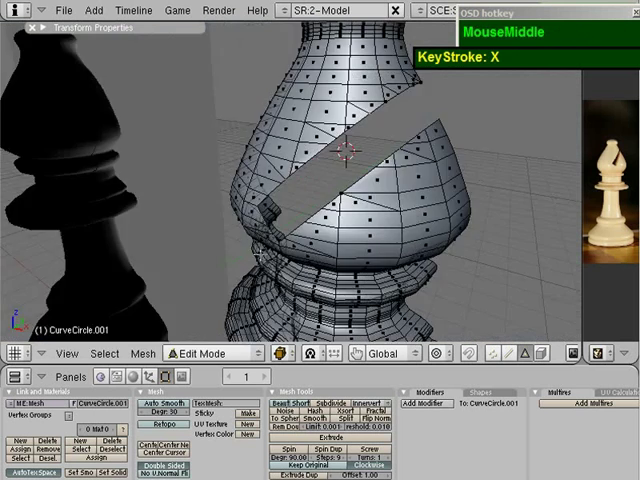
key("Ctrl+Tab")
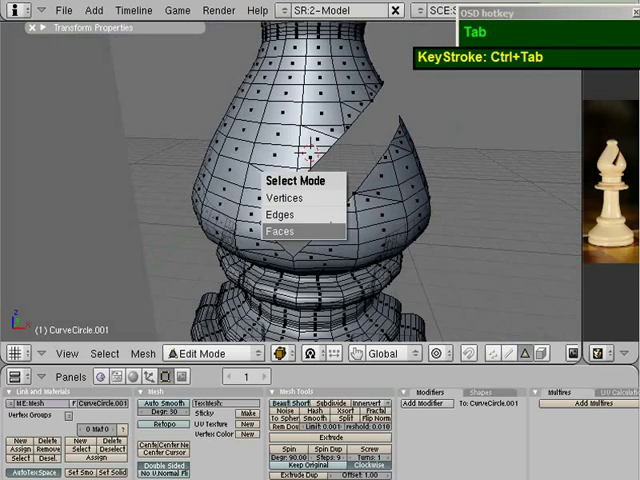
scroll("up", 3)
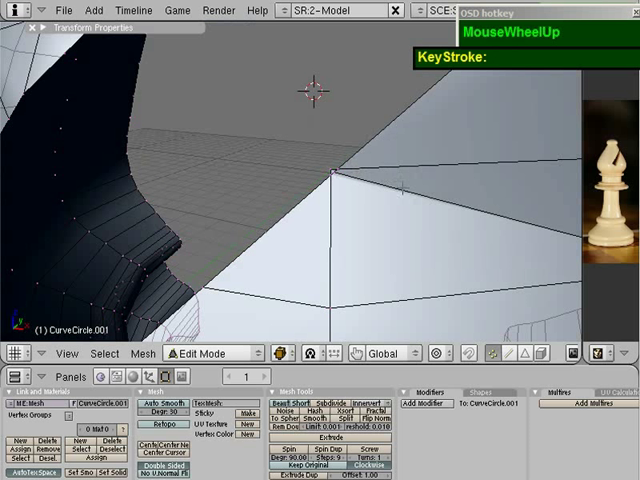
Switch selection mode and try selecting vertices near the slot, undoing and clearing the attempt.
key("b")
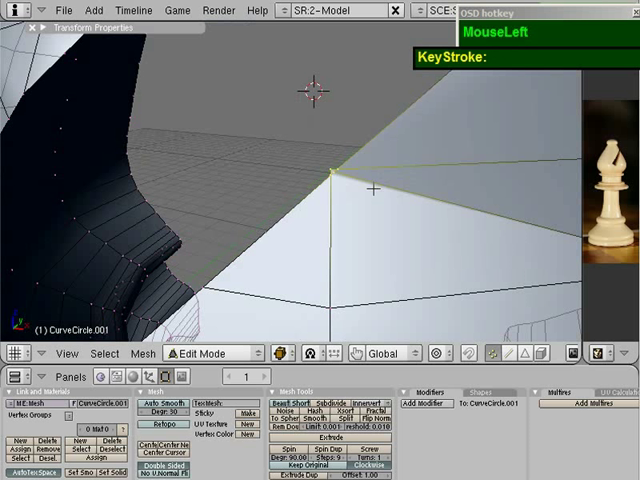
key("alt")
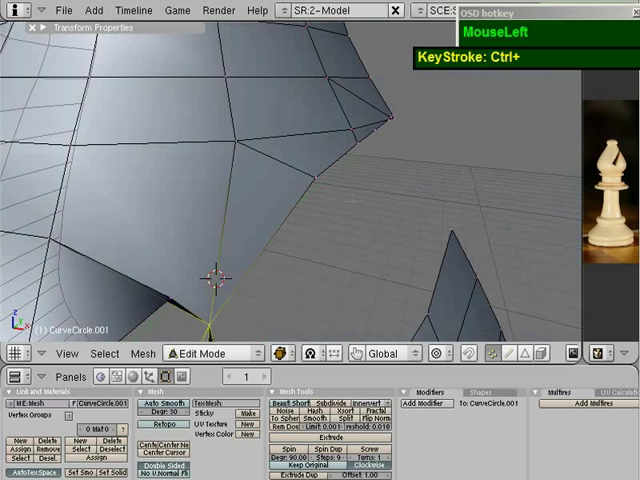
key("ctrl+z")
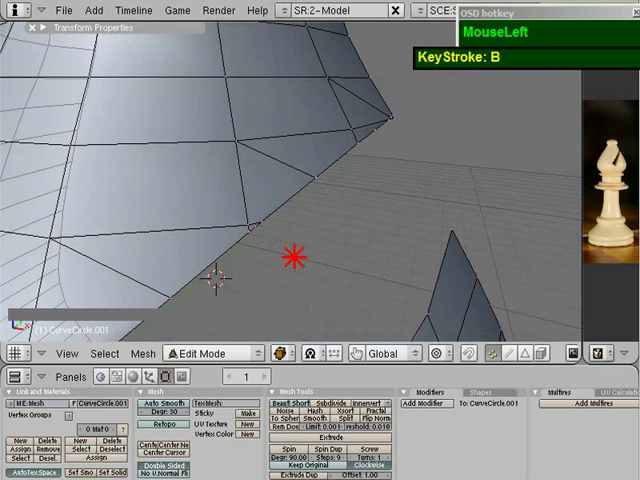
key("alt")
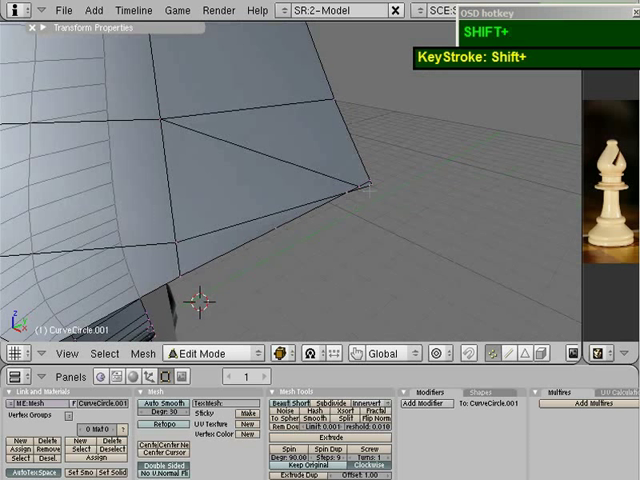
key("a")
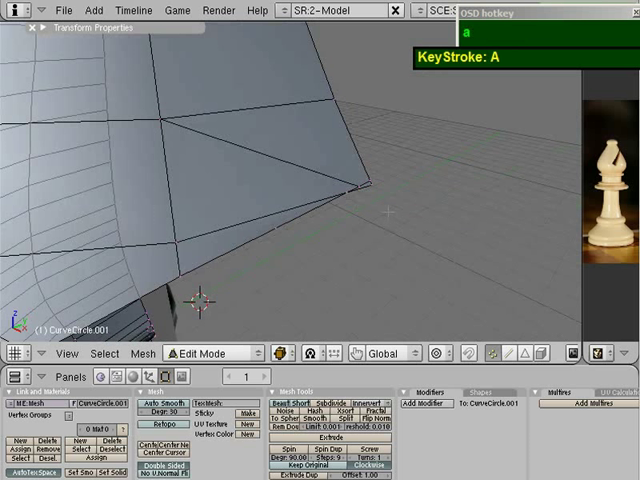
Select a vertex on the slot's edge and extend the selection along the slot rim.
left_click(364, 188)
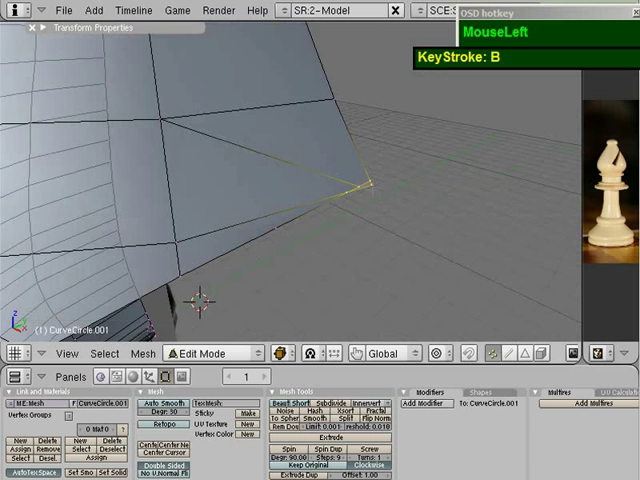
key("ctrl+m")
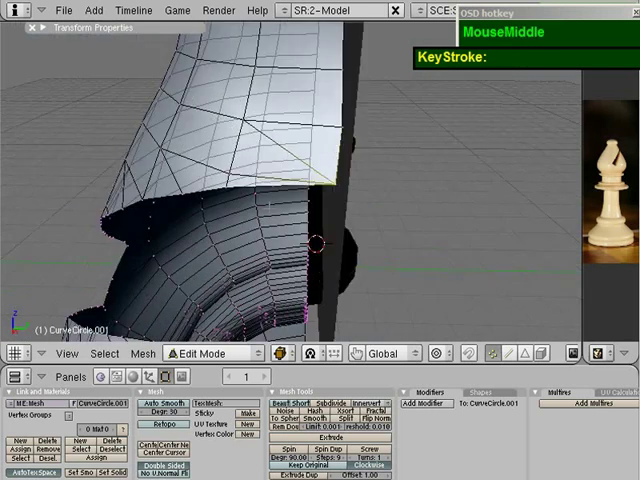
key("g")
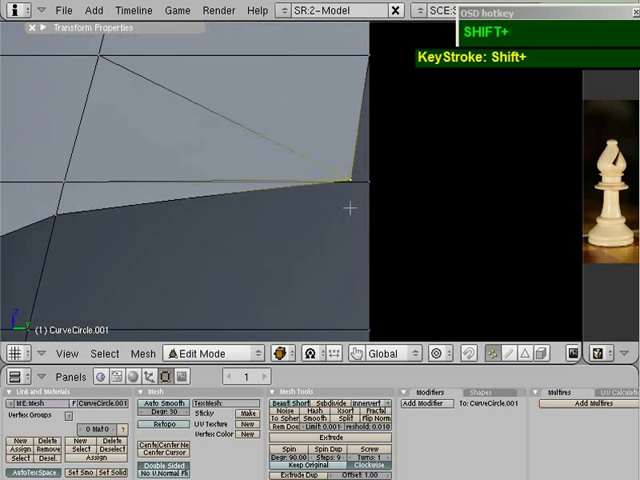
key("g")
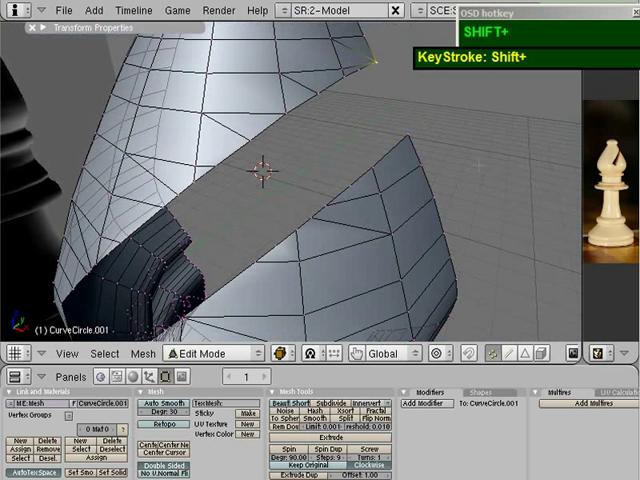
Add the remaining rim vertices so the selection runs the full length of the slanted slot.
key("alt")
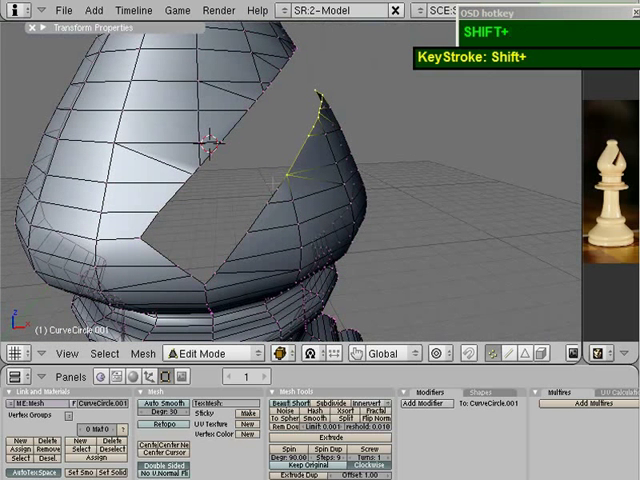
right_click(258, 204)
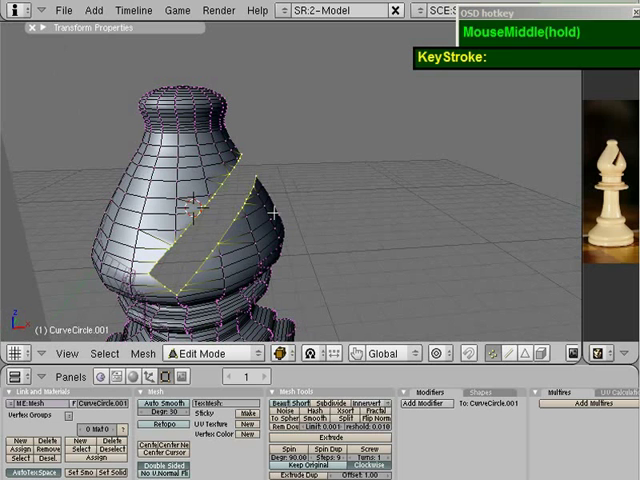
key("Ctrl+Tab")
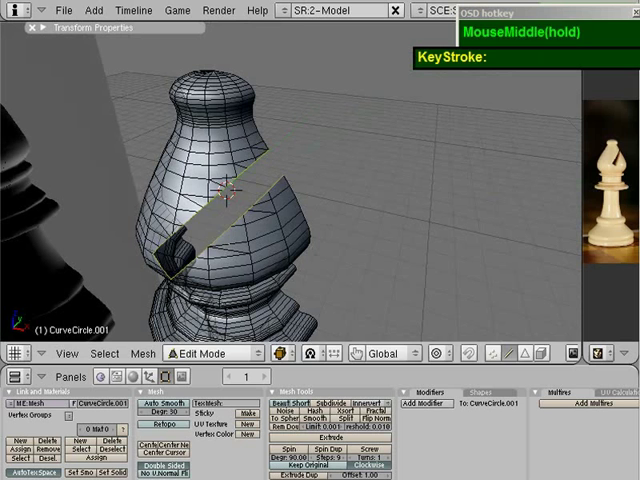
key("e")
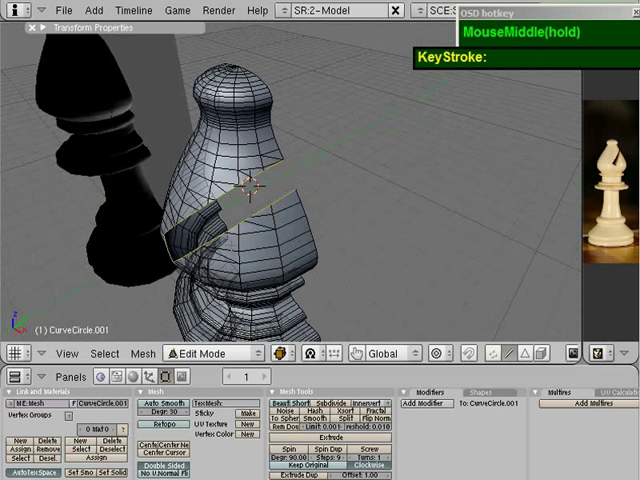
Move the selected slot rim vertices along Y, producing a new sheet of faces from the rim.
key("g")
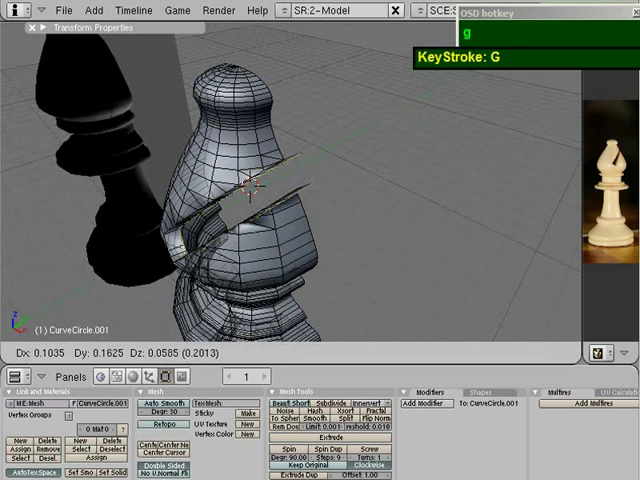
key("y")
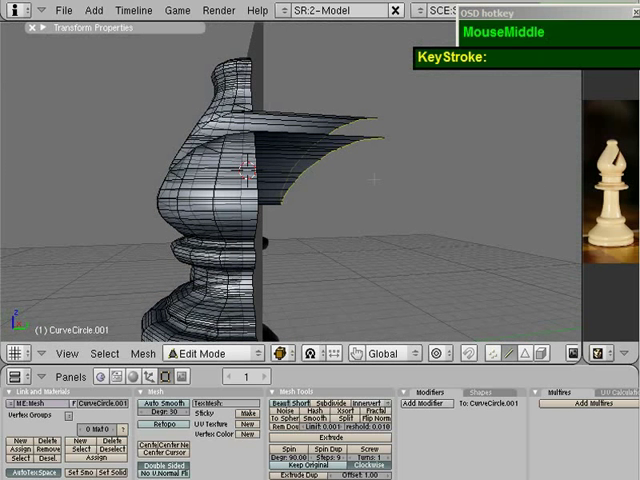
key("s")
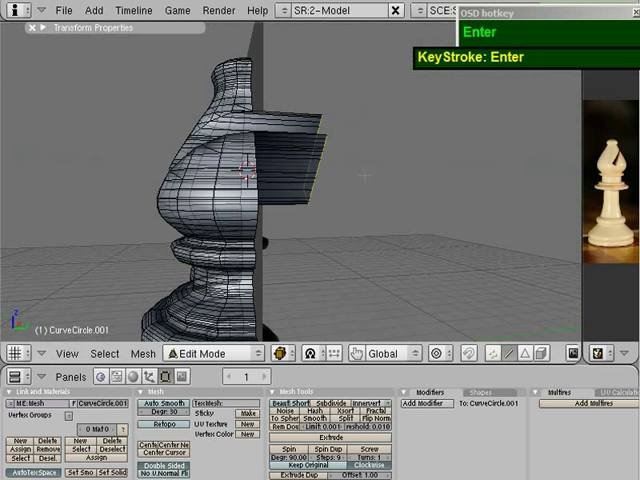
key("g")
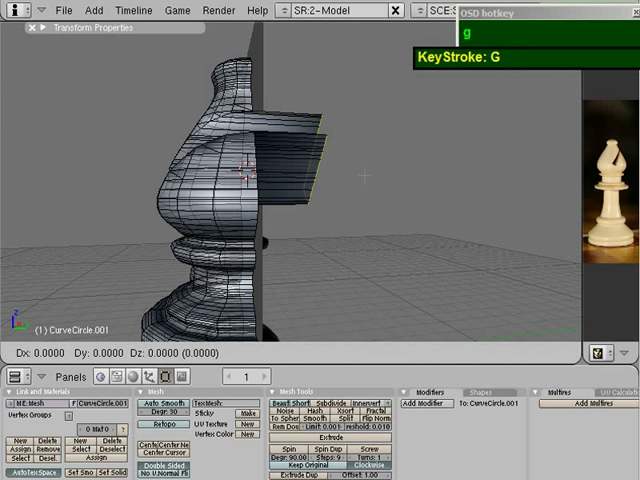
key("y")
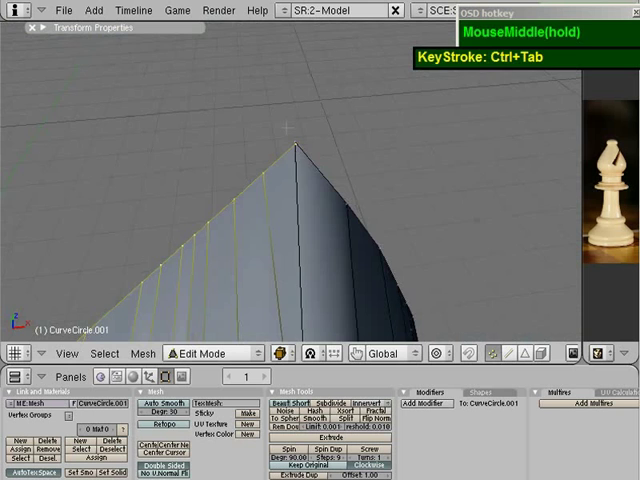
Nudge the extruded rim faces into a clean slanted notch and return to Object Mode.
scroll("down", 3)
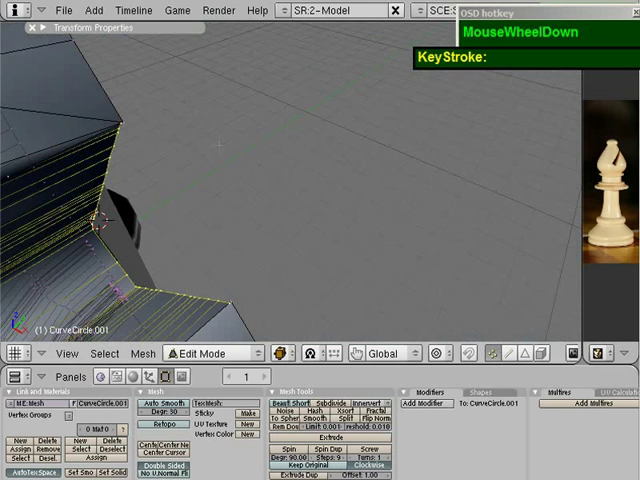
left_click_drag(300, 200, 190, 136)
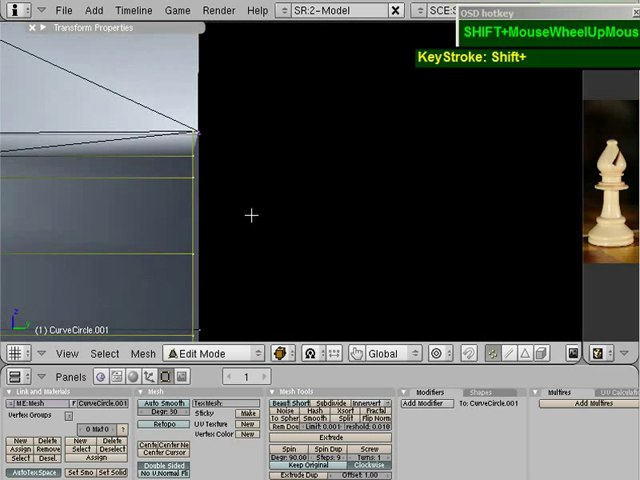
key("y")
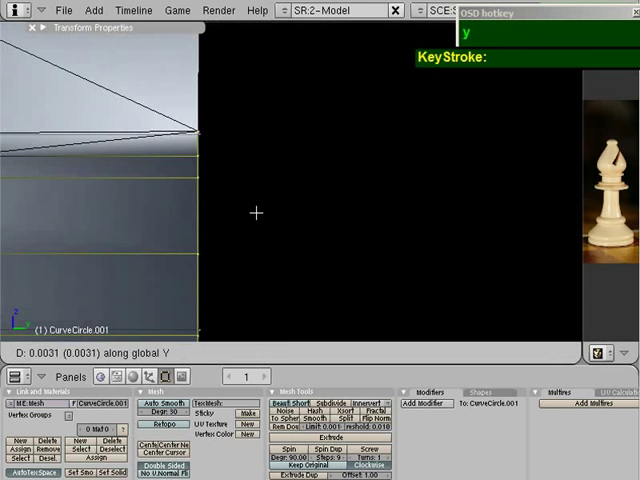
scroll("down", 3)
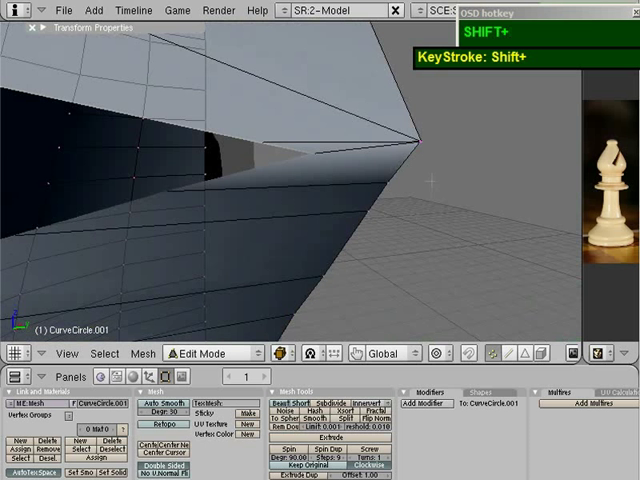
key("a")
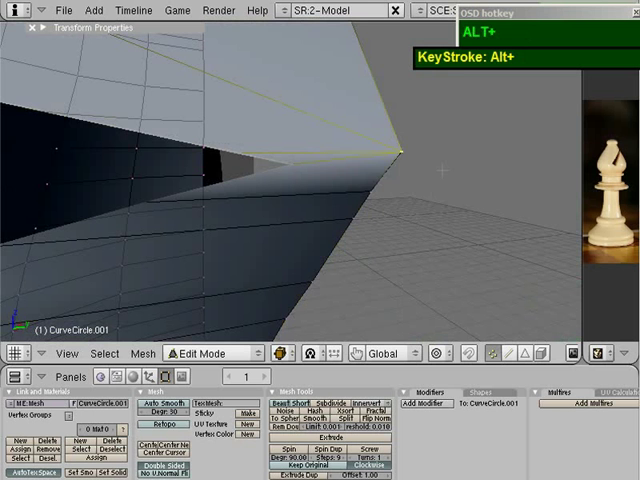
scroll("down", 3)
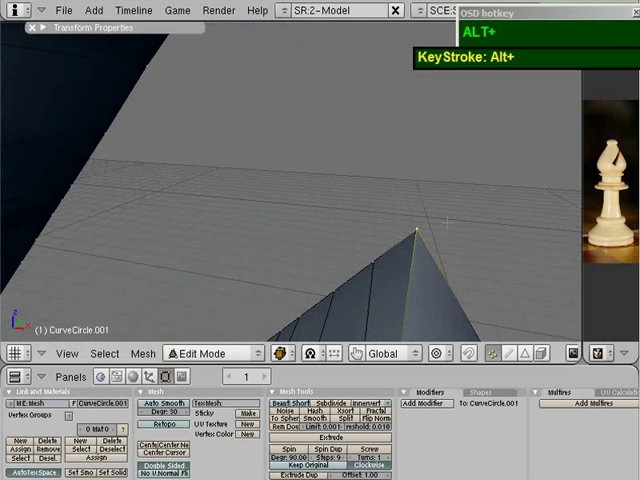
scroll("down", 3)
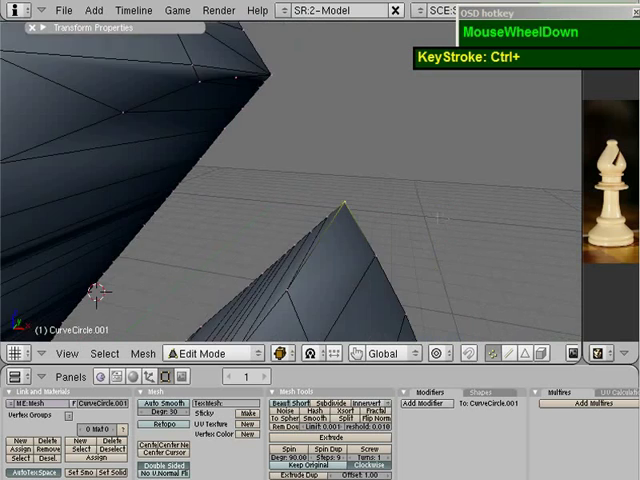
key("Tab")
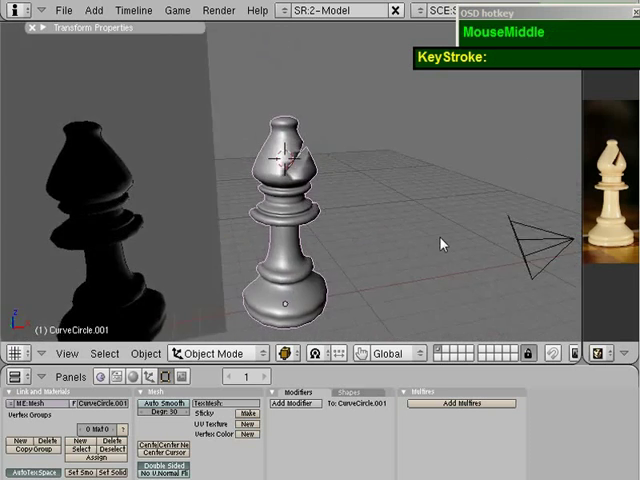
Add a Mirror modifier to the bishop from the Add Modifier list.
left_click_drag(440, 244, 350, 260)
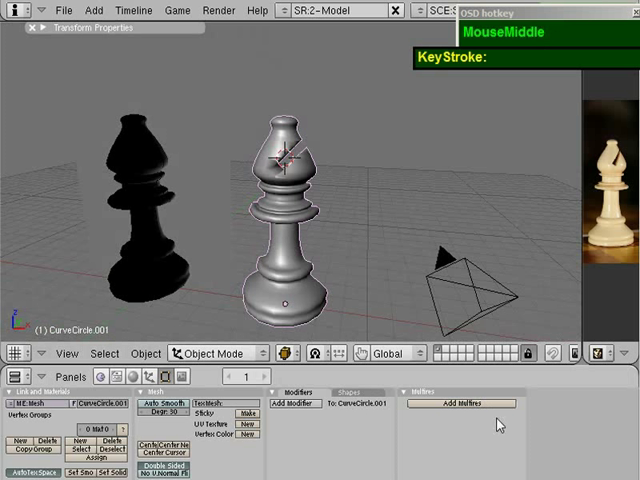
left_click(296, 404)
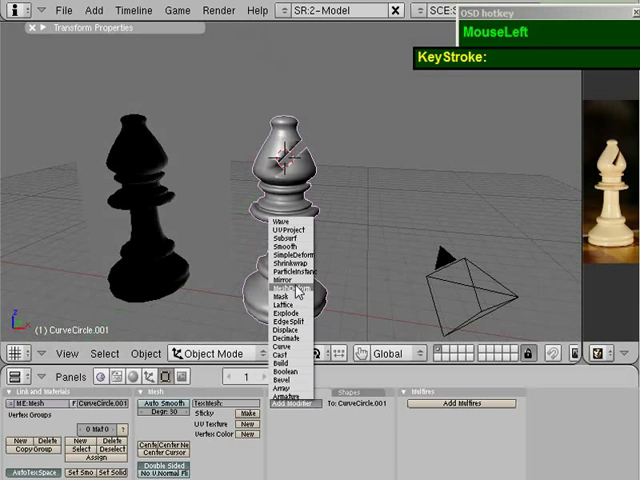
left_click(280, 292)
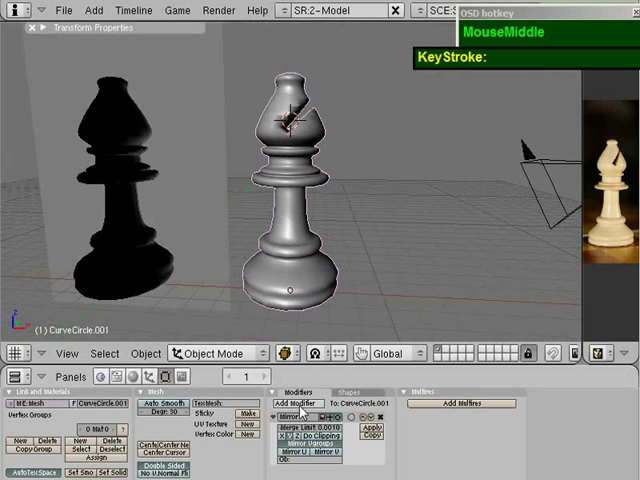
Add an EdgeSplit modifier to the bishop and view it through the scene camera.
left_click(296, 402)
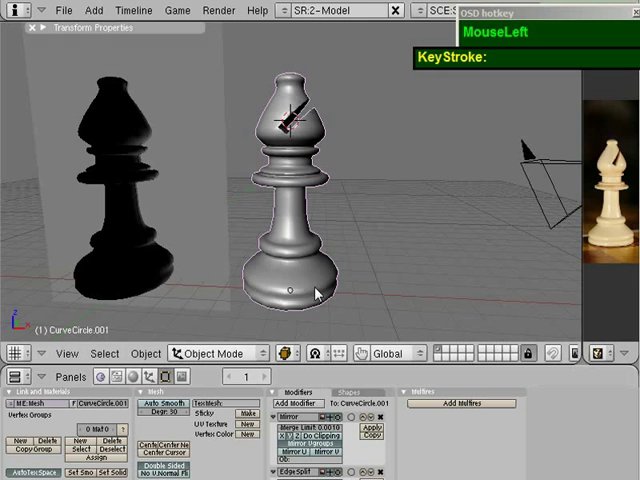
left_click_drag(316, 290, 400, 248)
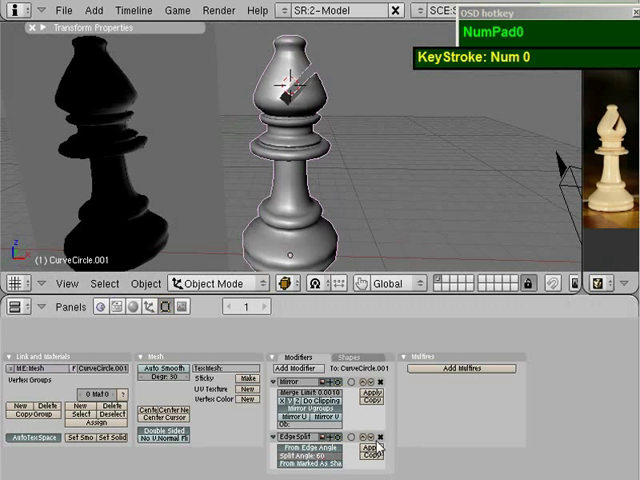
key("KP_Enter")
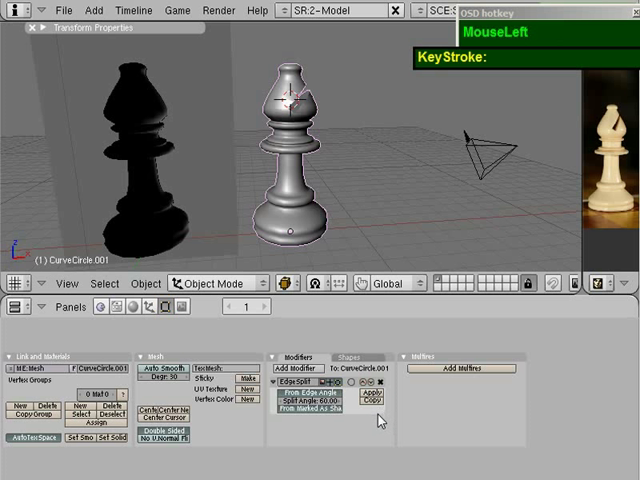
Apply both modifiers permanently to the mesh and orbit in close on the notched head.
key("ctrl+z")
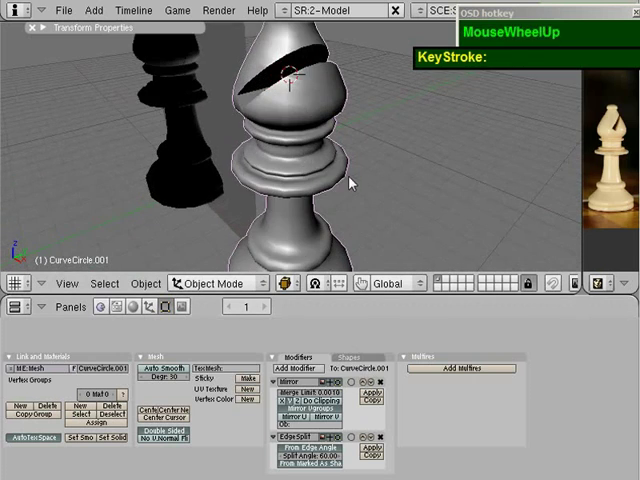
key("Tab")
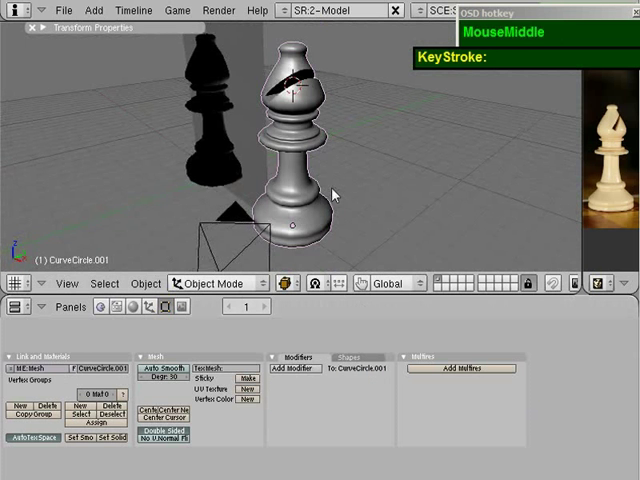
left_click_drag(336, 196, 378, 164)
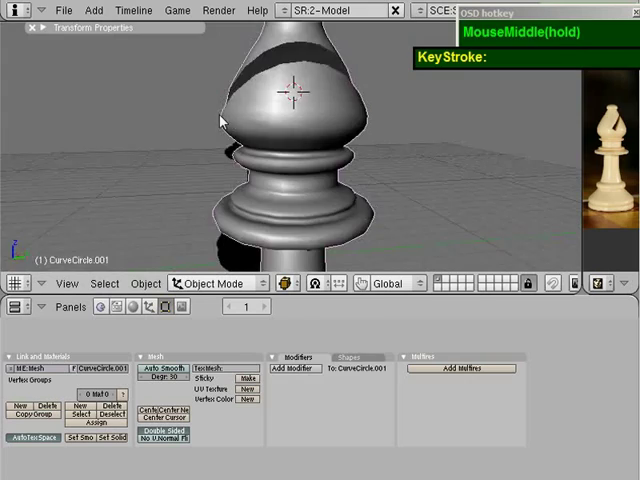
key("Tab")
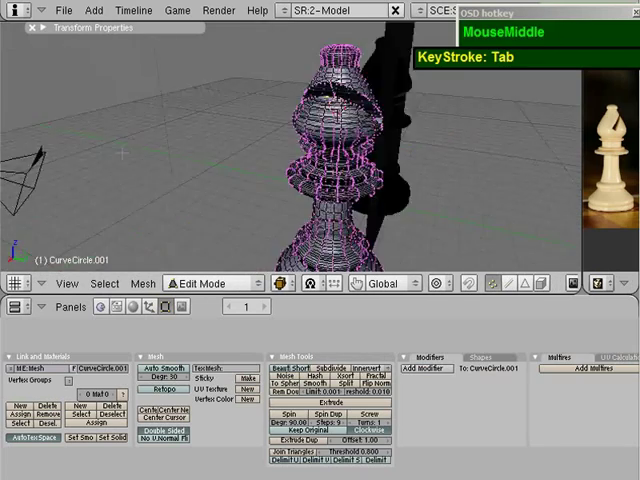
key("Tab")
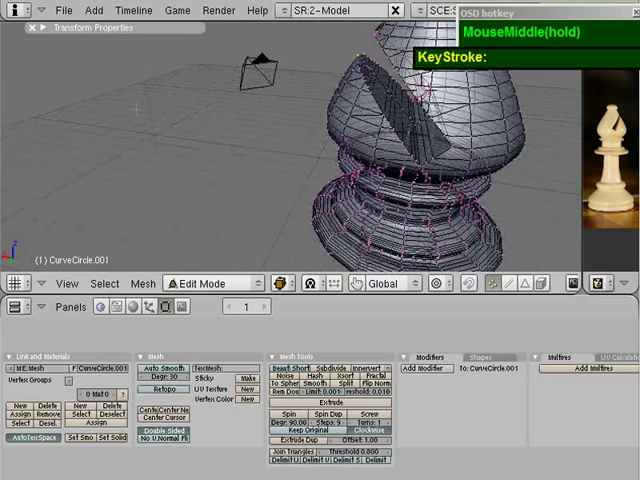
key("Tab")
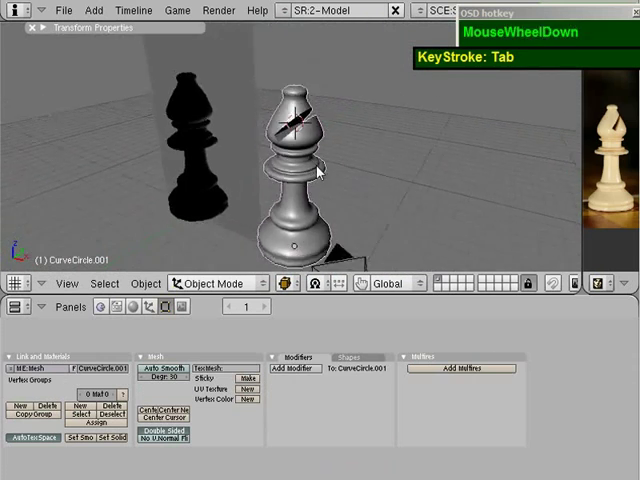
left_click_drag(320, 180, 370, 140)
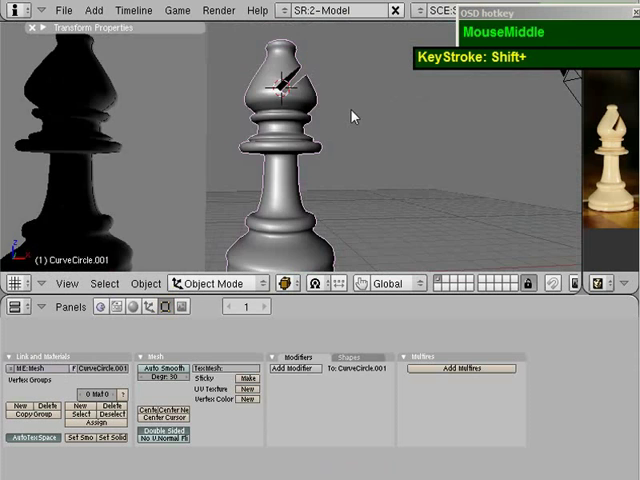
left_click_drag(352, 116, 318, 168)
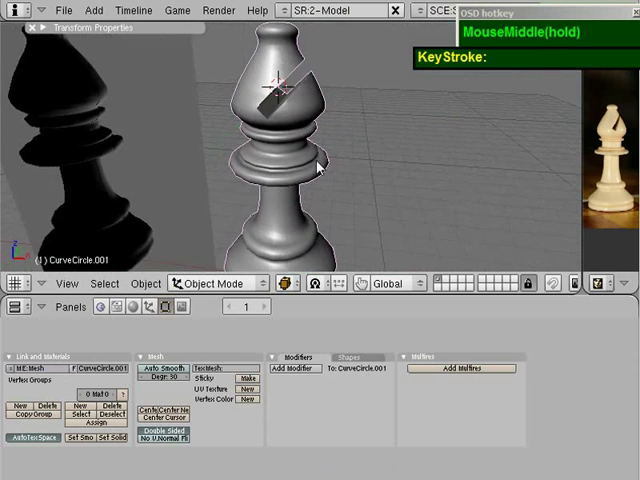
scroll("down", 3)
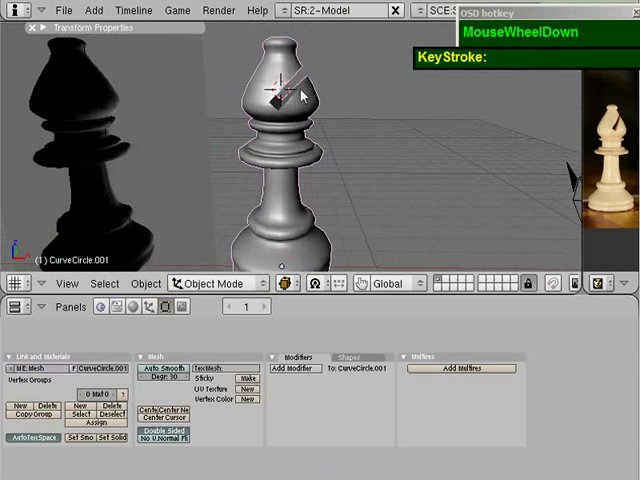
scroll("down", 3)
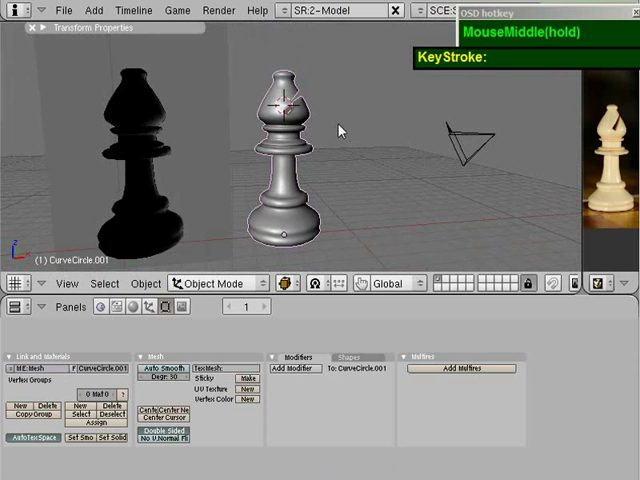
left_click_drag(340, 130, 324, 164)
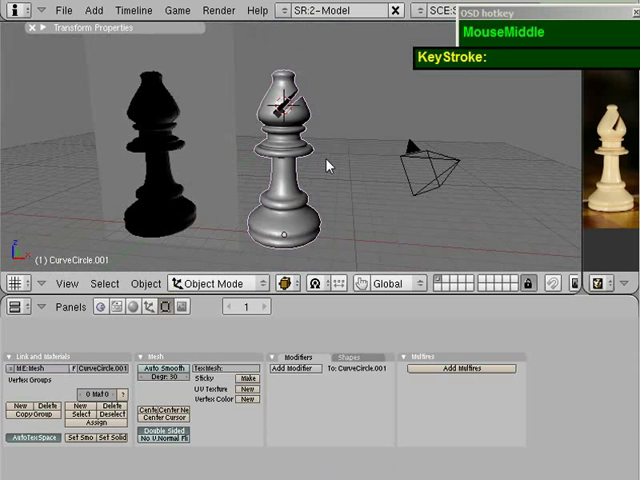
scroll("down", 3)
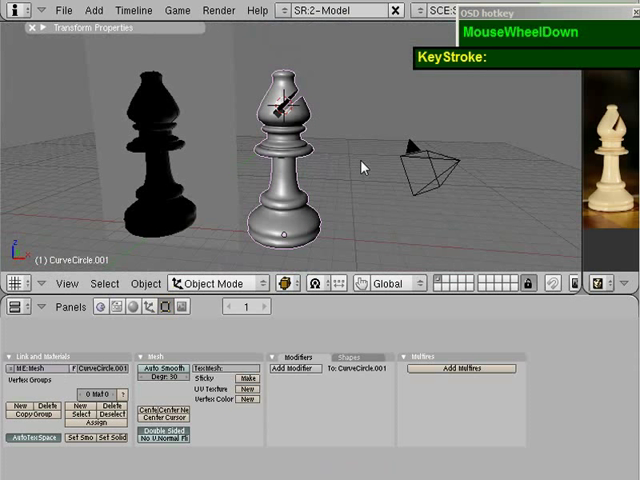